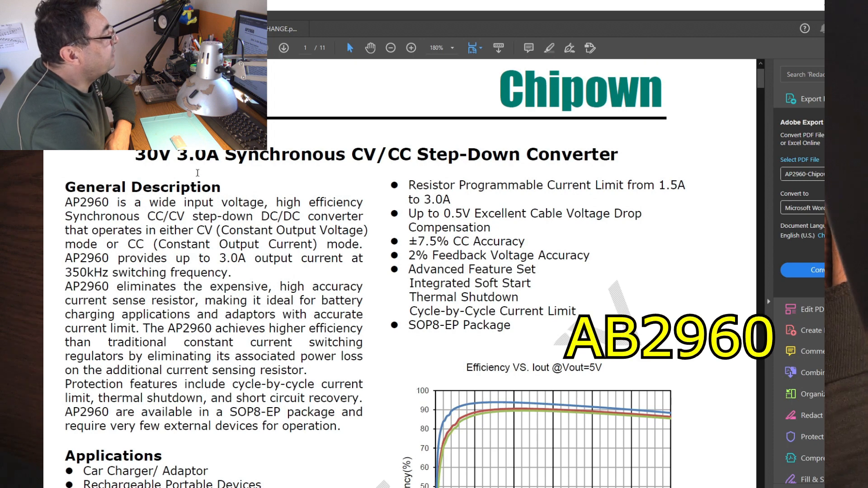
# Step: Scroll through the AP2960 first page between the efficiency chart, features list and Typical Application Circuit
pyautogui.scroll(-3)
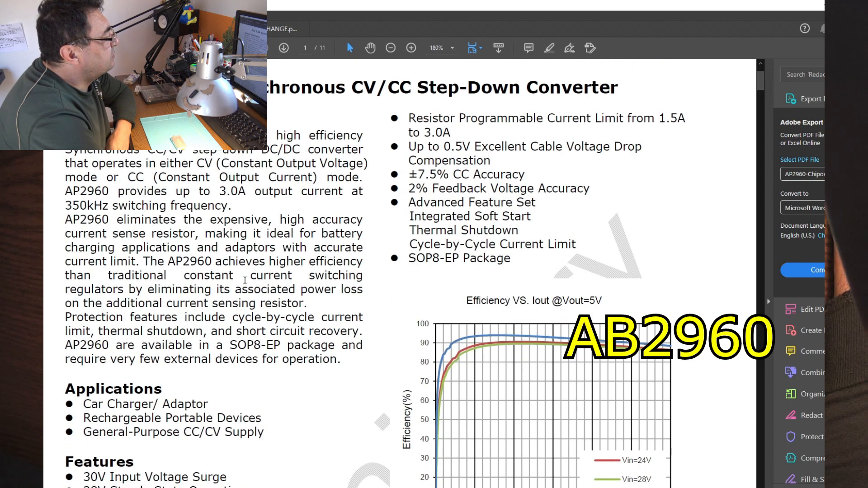
pyautogui.scroll(-3)
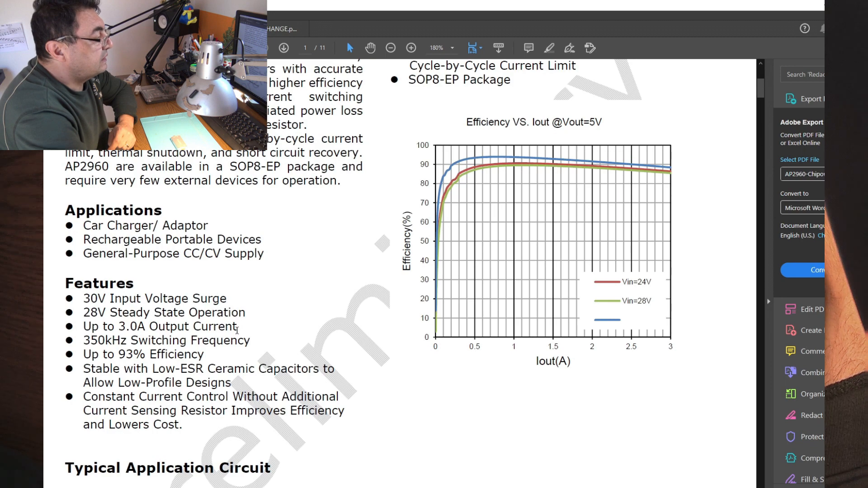
pyautogui.scroll(3)
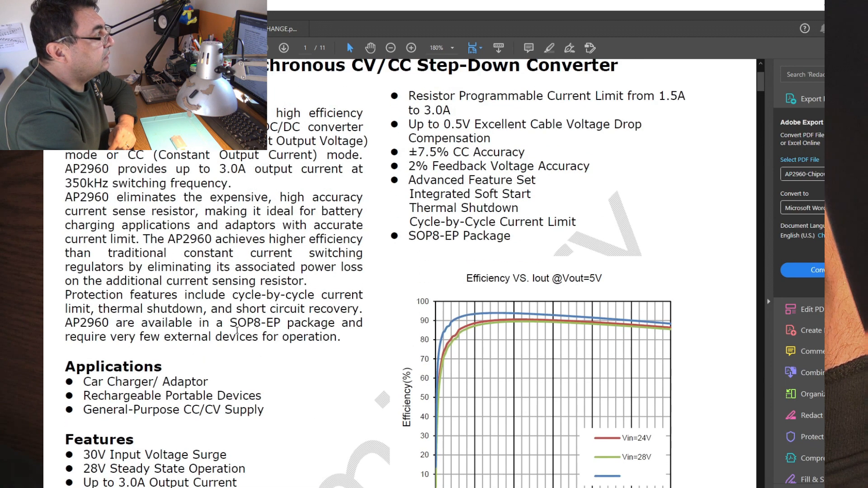
pyautogui.scroll(3)
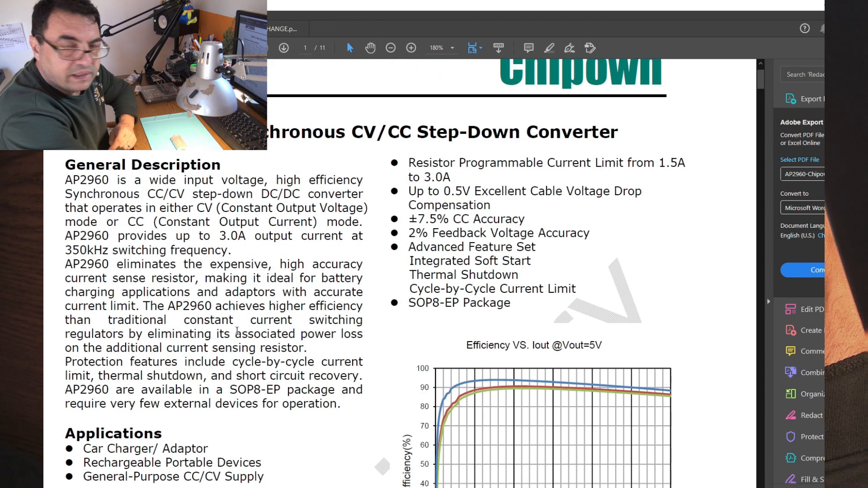
pyautogui.scroll(-3)
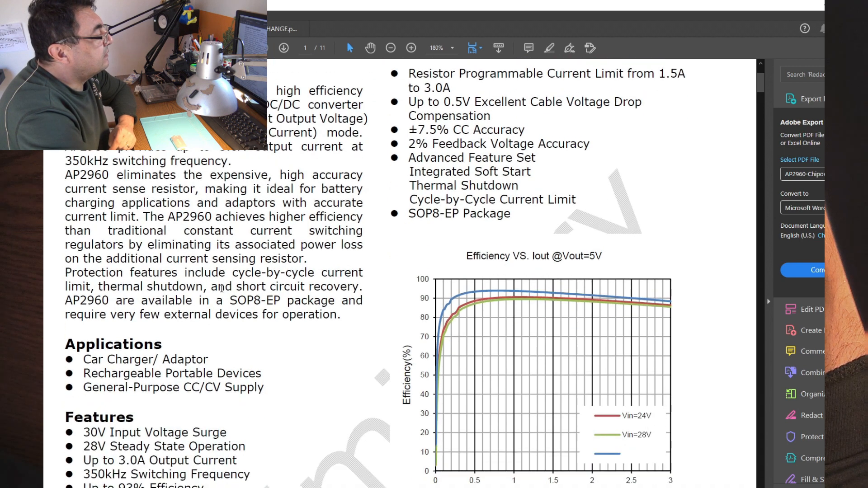
pyautogui.scroll(-3)
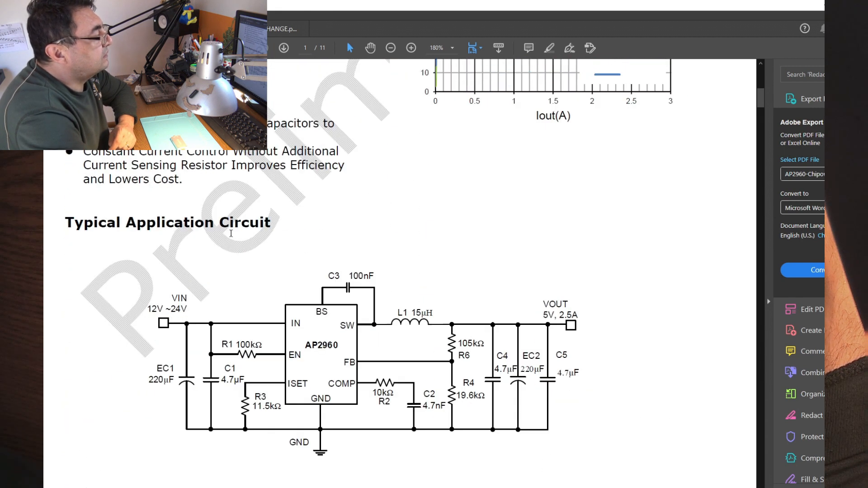
pyautogui.scroll(3)
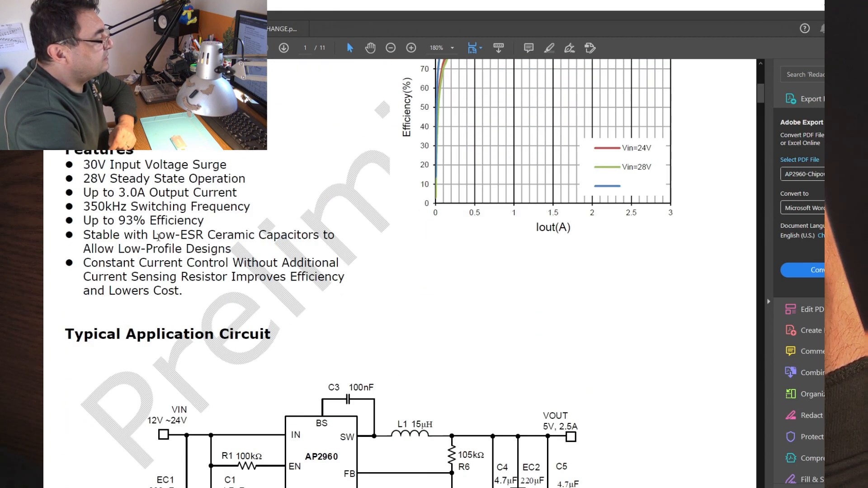
pyautogui.scroll(-3)
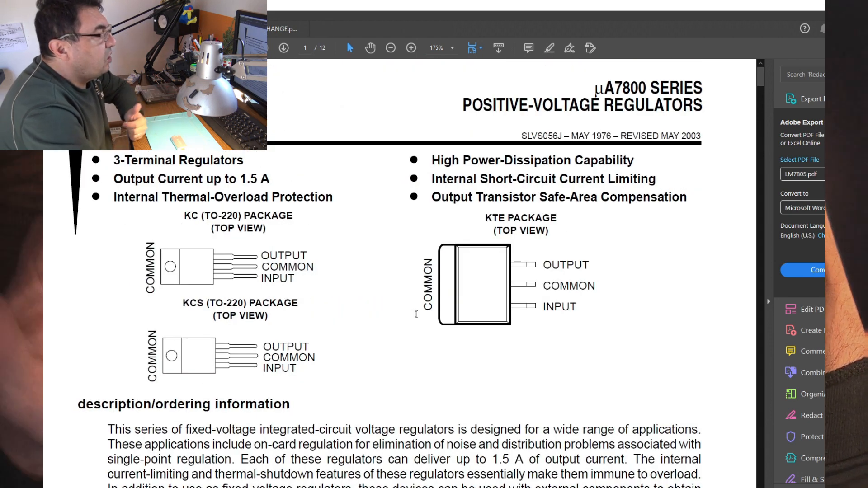
pyautogui.moveTo(329, 335)
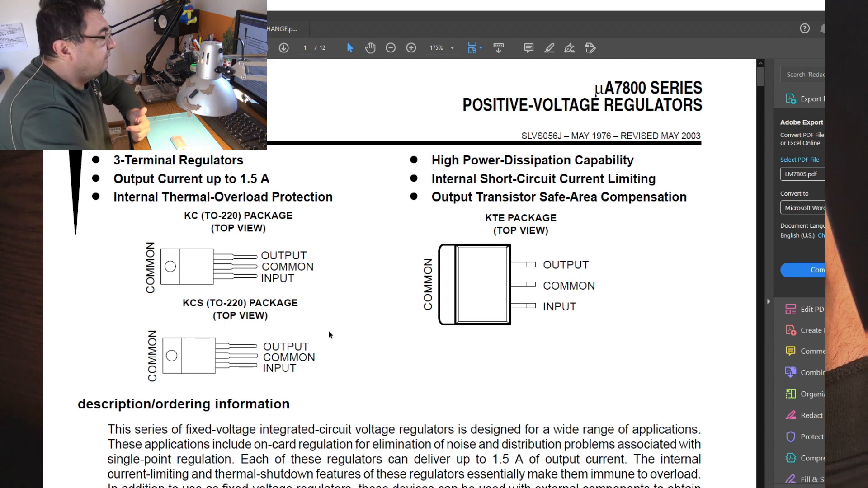
pyautogui.moveTo(349, 328)
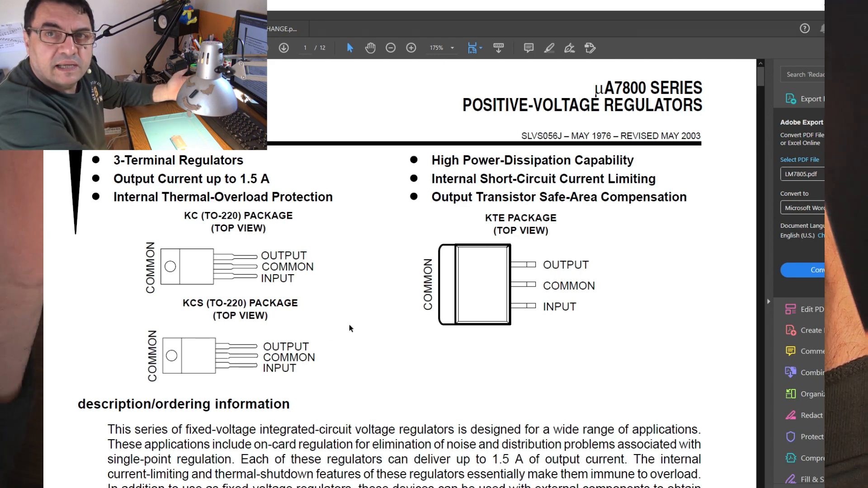
pyautogui.moveTo(341, 330)
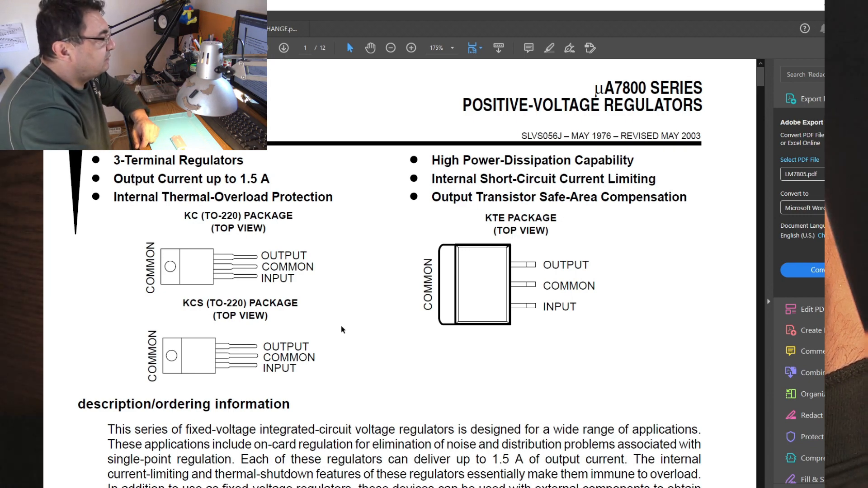
pyautogui.scroll(-3)
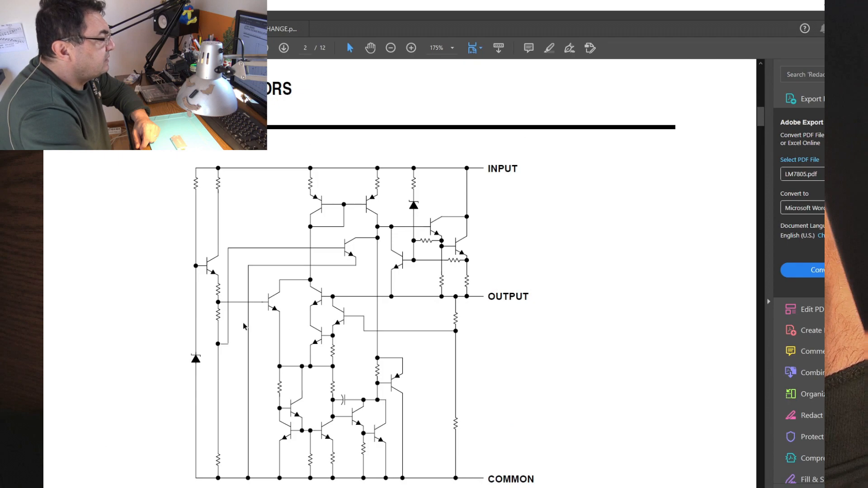
pyautogui.scroll(-3)
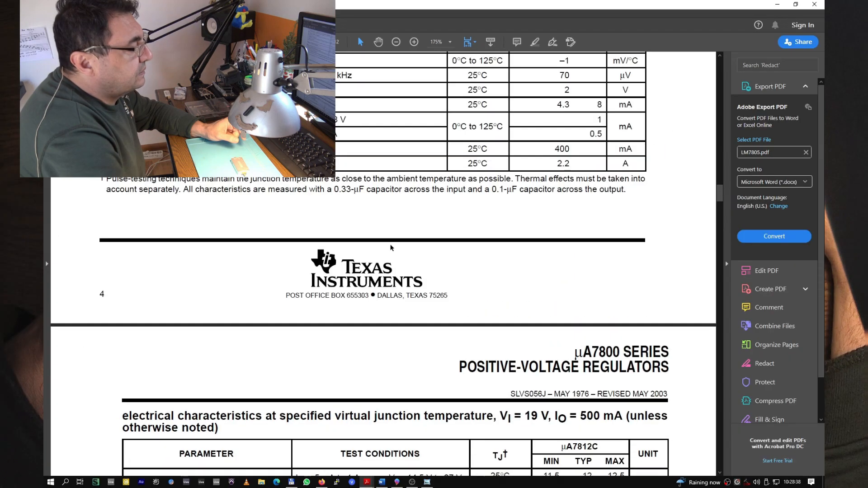
pyautogui.scroll(-3)
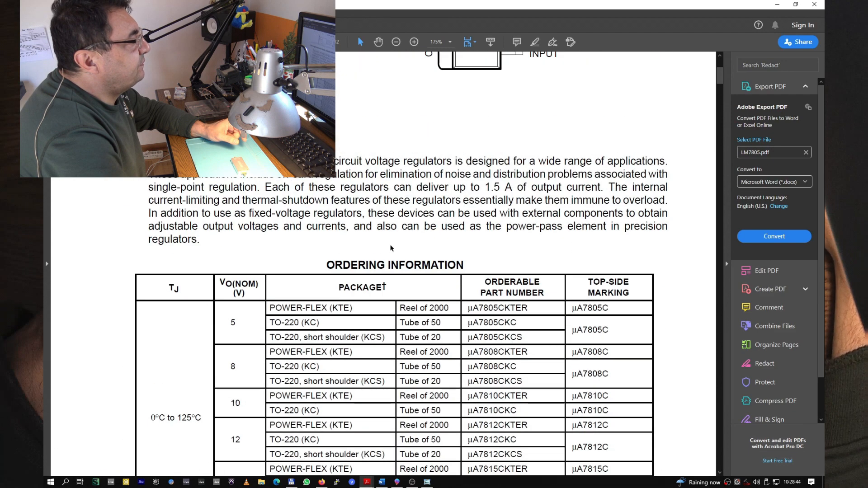
pyautogui.scroll(3)
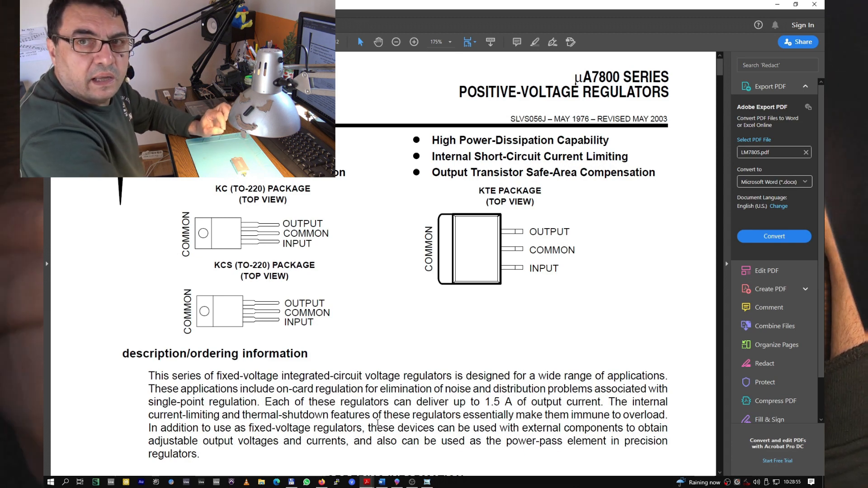
pyautogui.moveTo(425, 212)
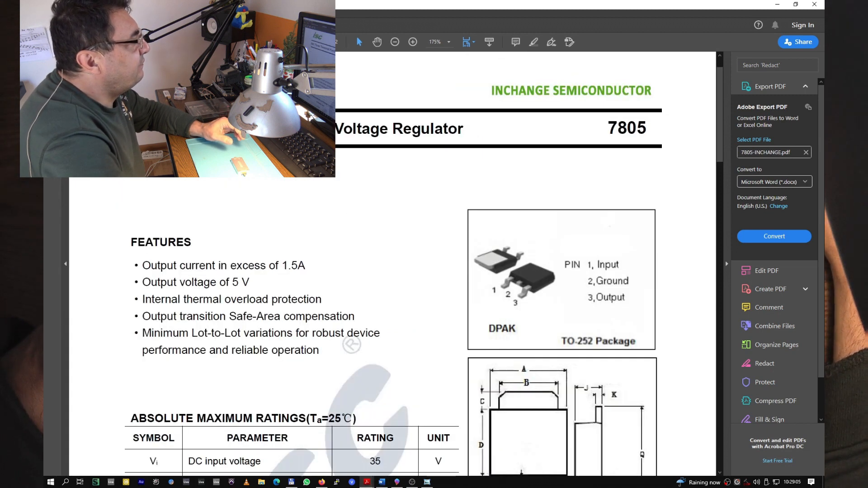
pyautogui.moveTo(364, 214)
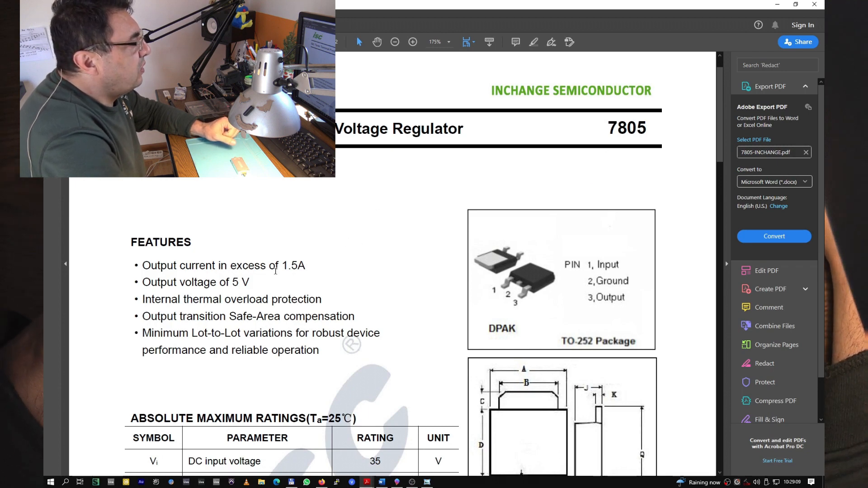
# Step: Scroll the Inchange 7805 datasheet, then switch to the Word notes comparing linear and buck regulators
pyautogui.scroll(-3)
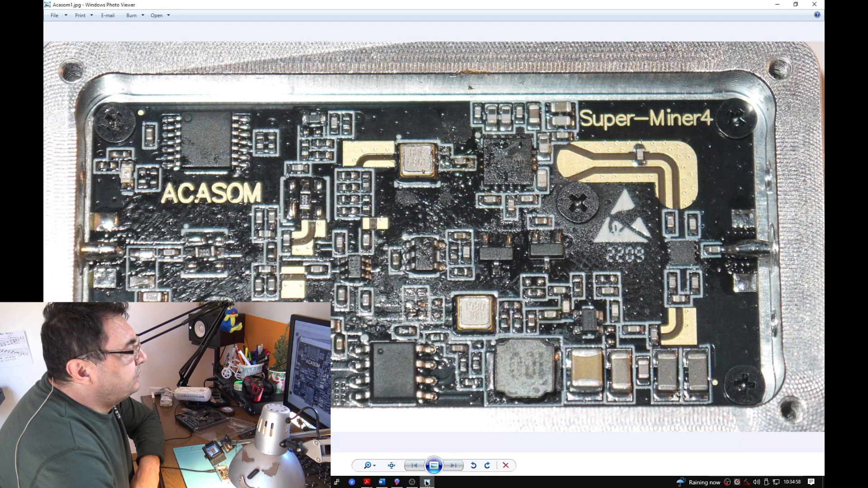
pyautogui.moveTo(381, 482)
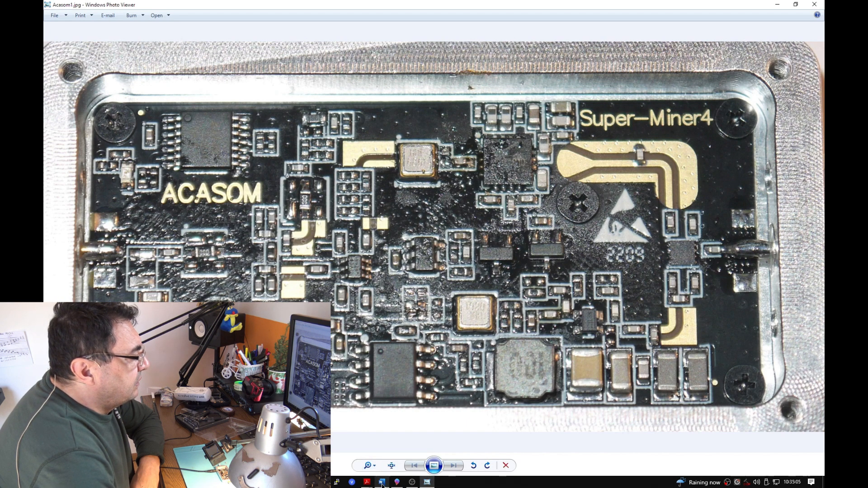
pyautogui.click(380, 482)
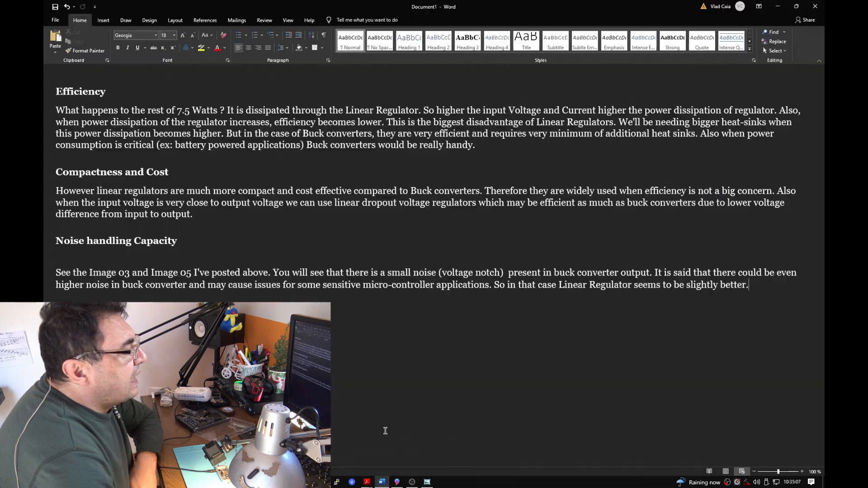